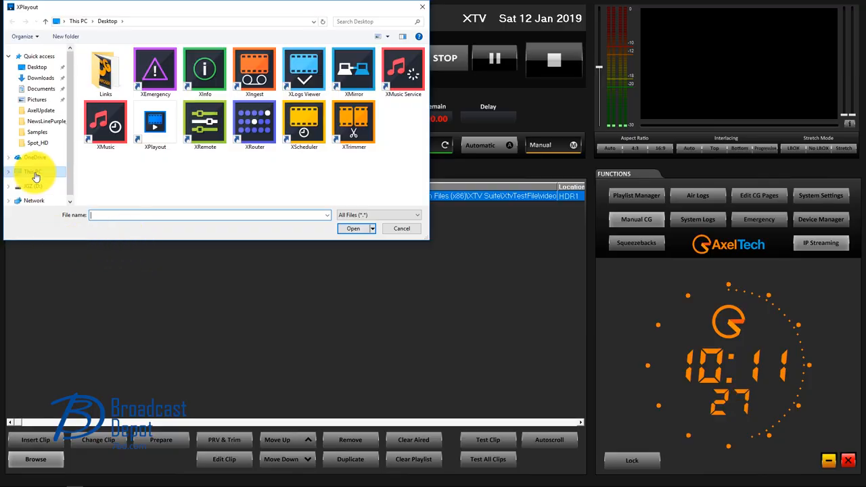
Browse This PC > HD-1 (MEDIA) > demo_clip and load the Spot_HD clips, starting with Cinquanta sfumature.
{"action": "left_click", "coordinate": [33, 171]}
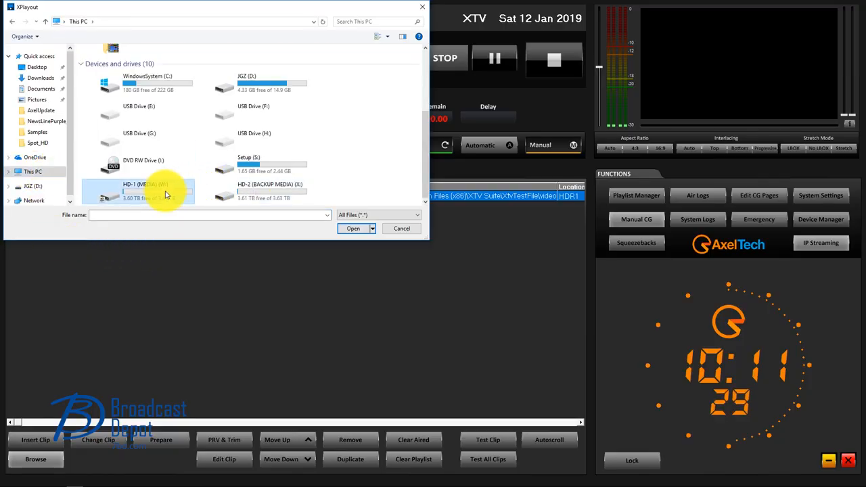
{"action": "double_click", "coordinate": [139, 190]}
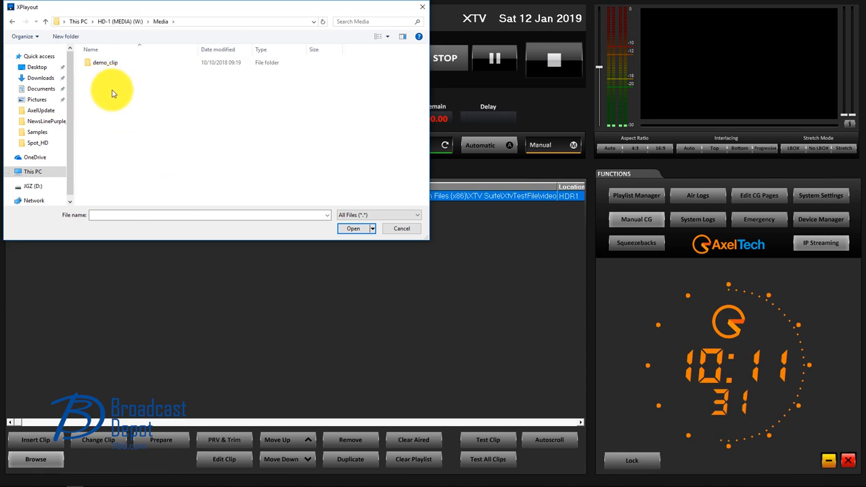
{"action": "double_click", "coordinate": [105, 63]}
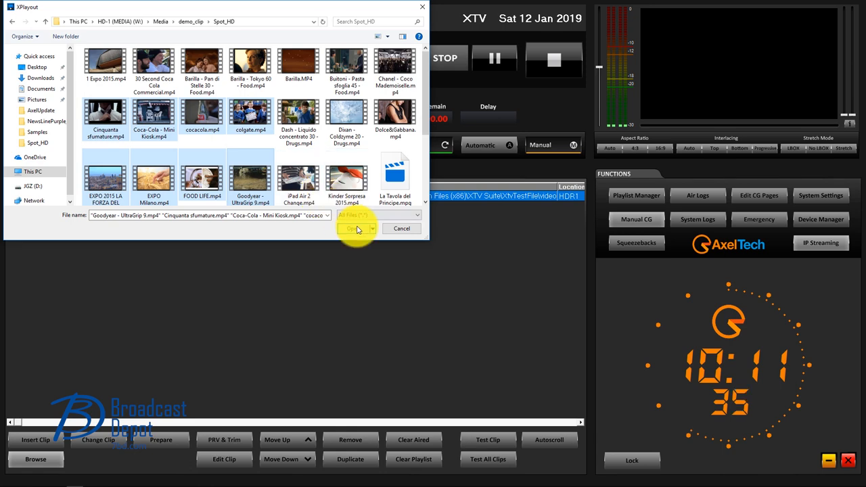
{"action": "left_click", "coordinate": [352, 228]}
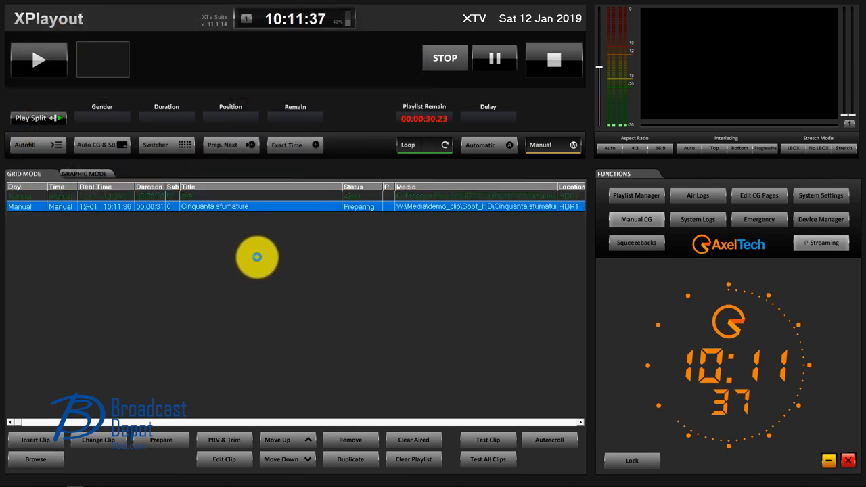